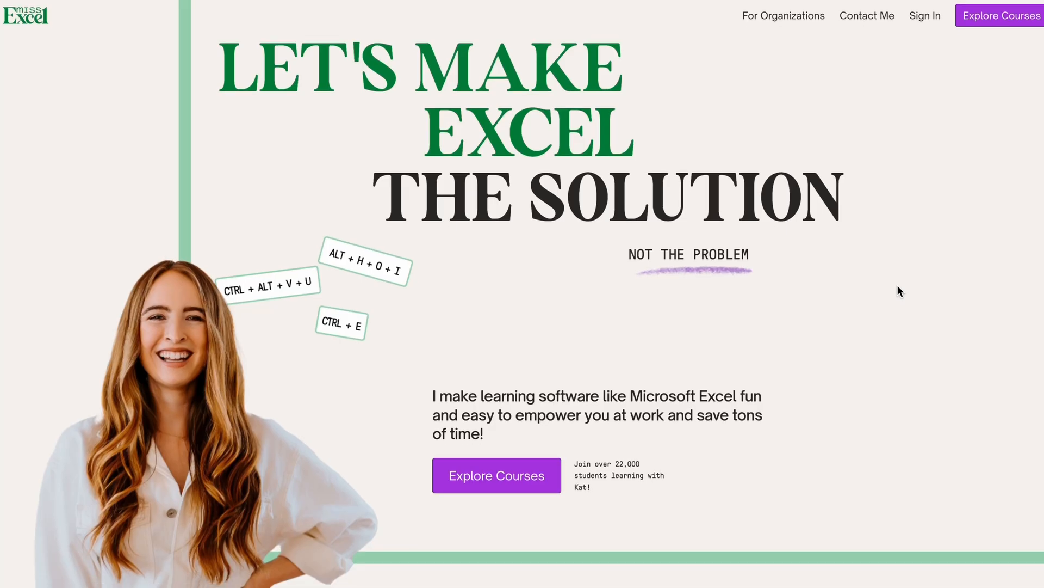
mouse_move(528, 475)
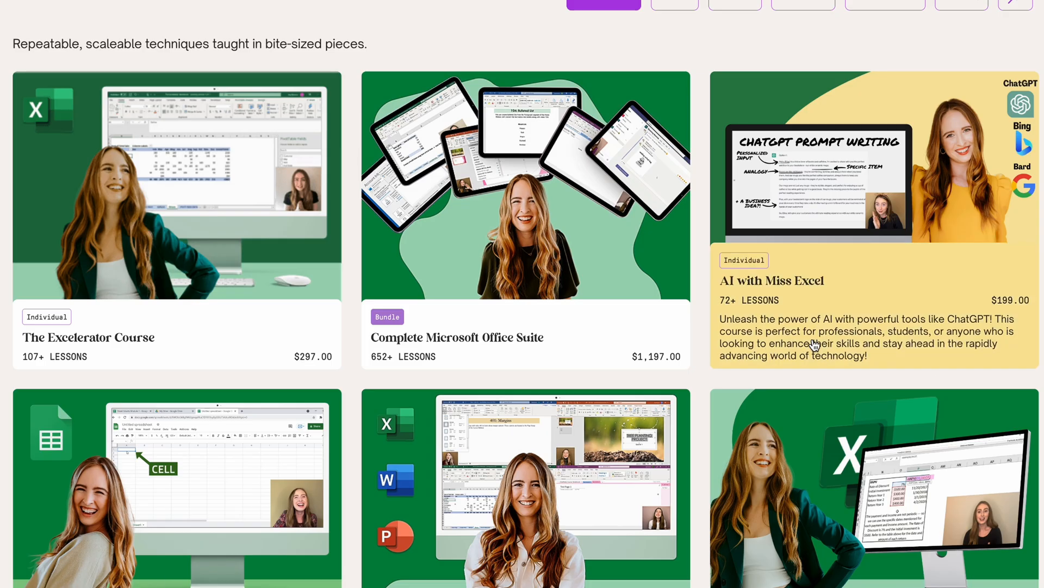
mouse_move(679, 354)
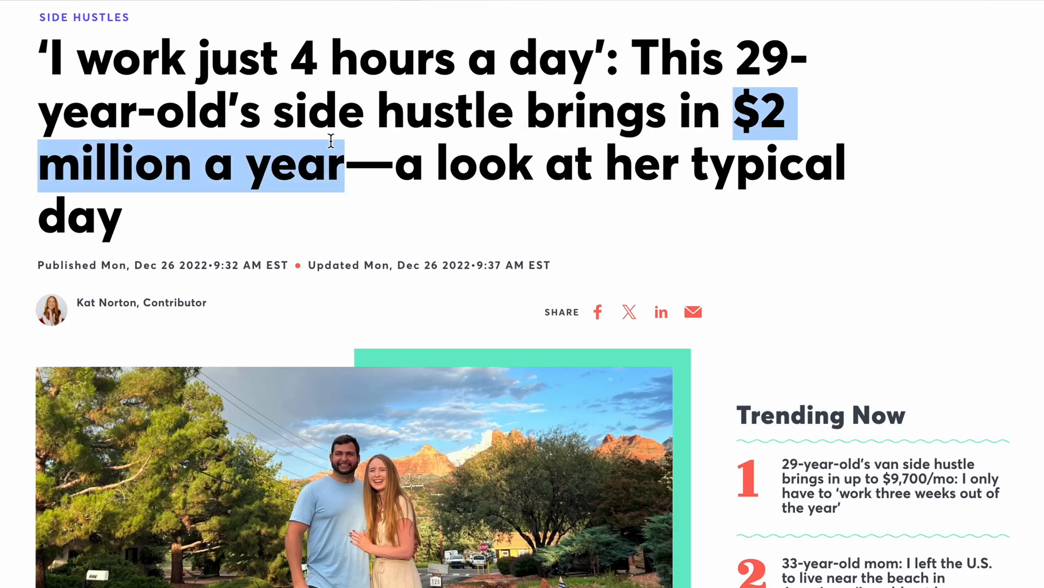
Scroll the CNBC Make It article to the headline about the $2 million-a-year side hustle.
scroll("down", 3)
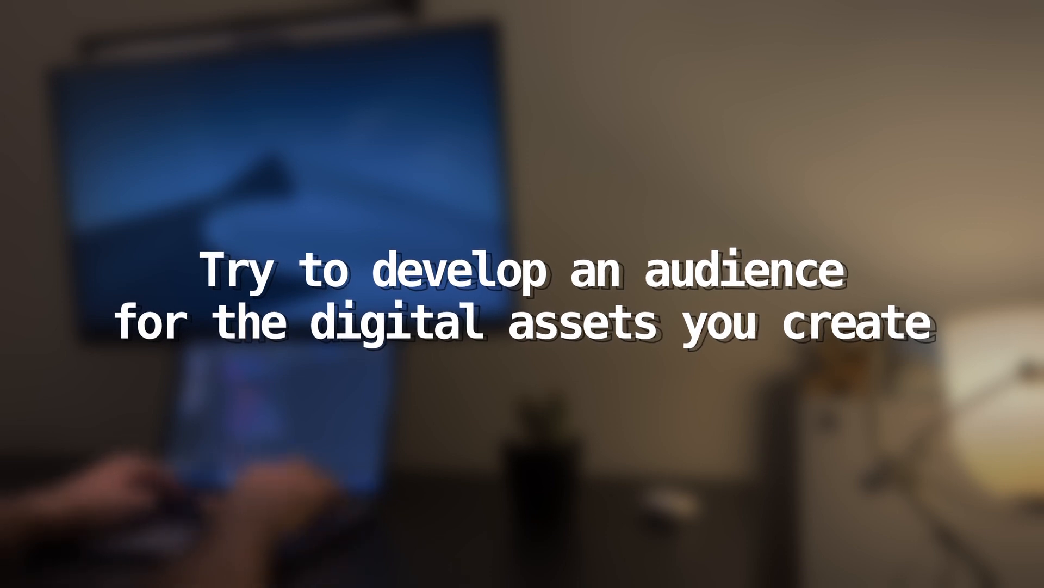
Highlight 'audience' in the tip card about building an audience for digital assets.
double_click(743, 270)
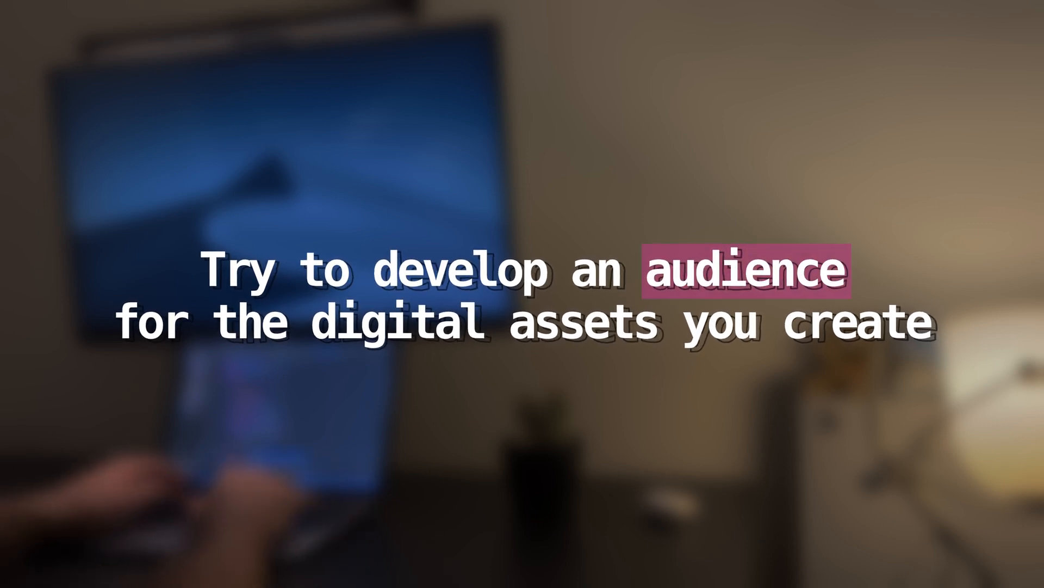